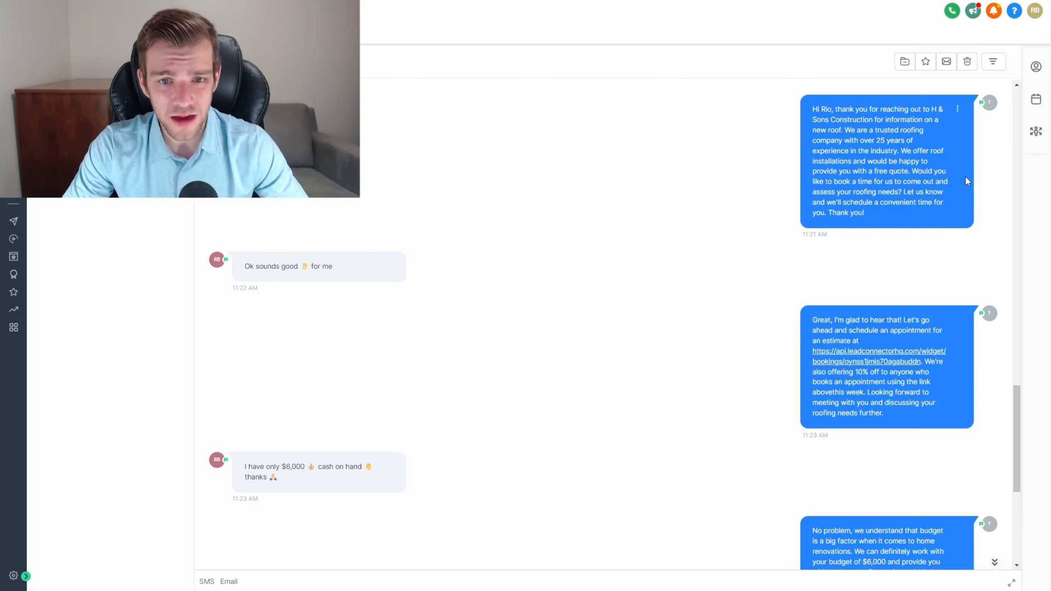
mouse_move(954, 199)
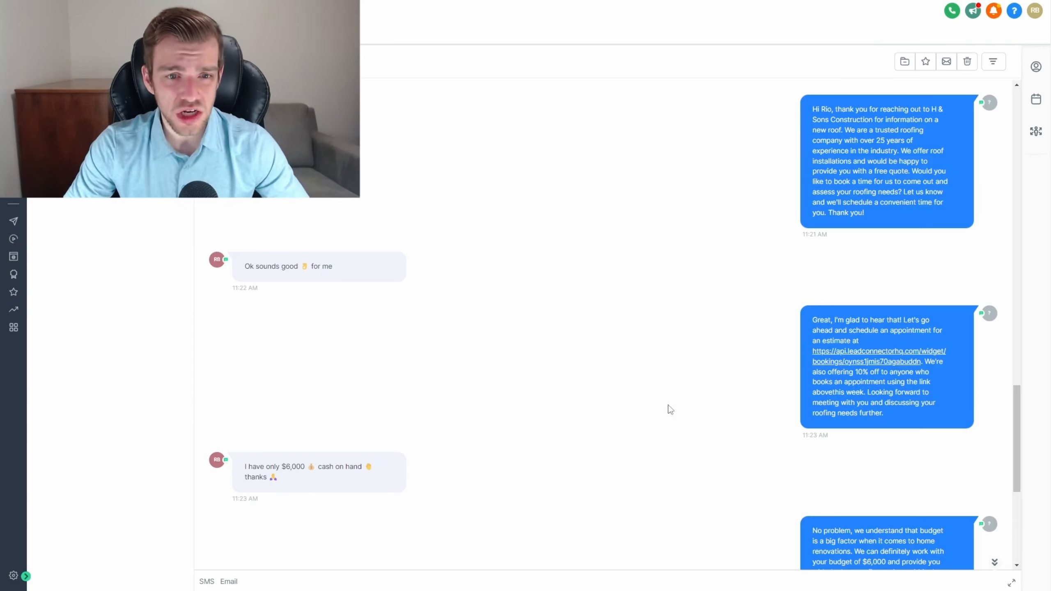
mouse_move(869, 445)
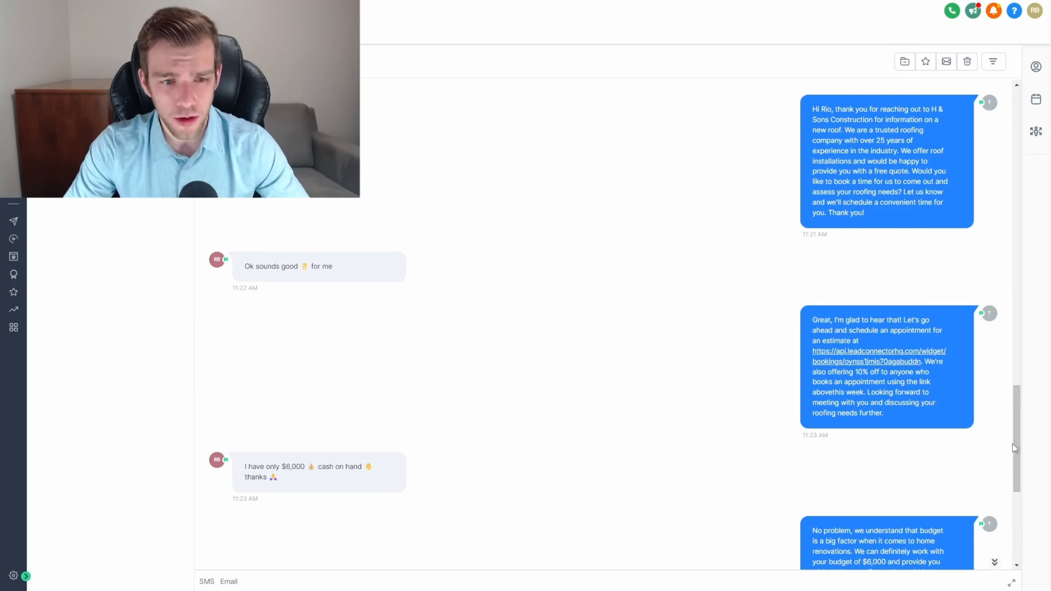
- Scroll the GoHighLevel SMS thread down to the 'Appointment details updated' card
scroll(down, 3)
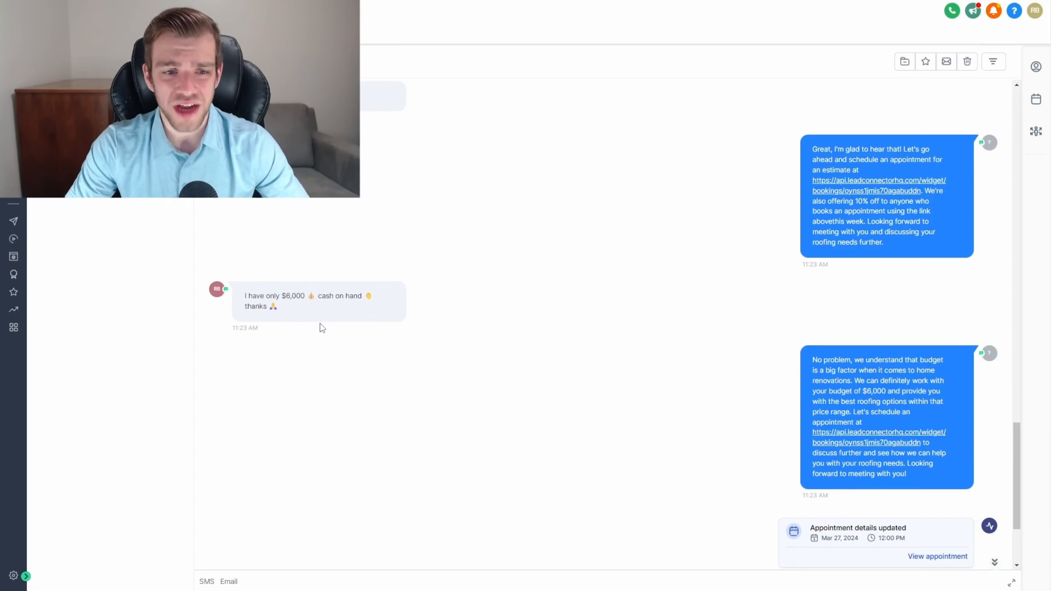
mouse_move(635, 418)
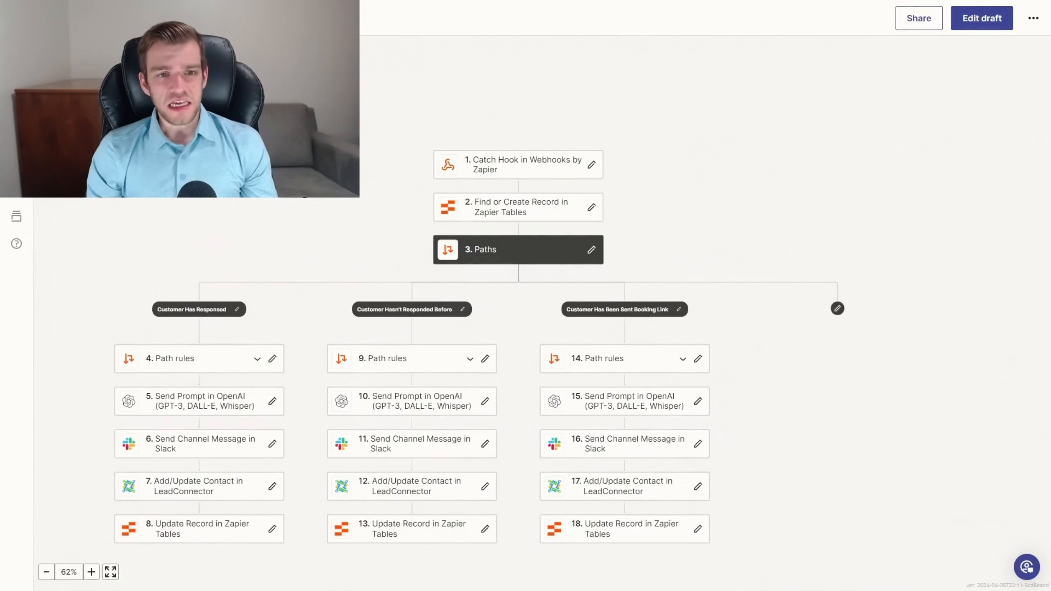
- Show the Path rules step for the Customer Has Responded path
click(174, 358)
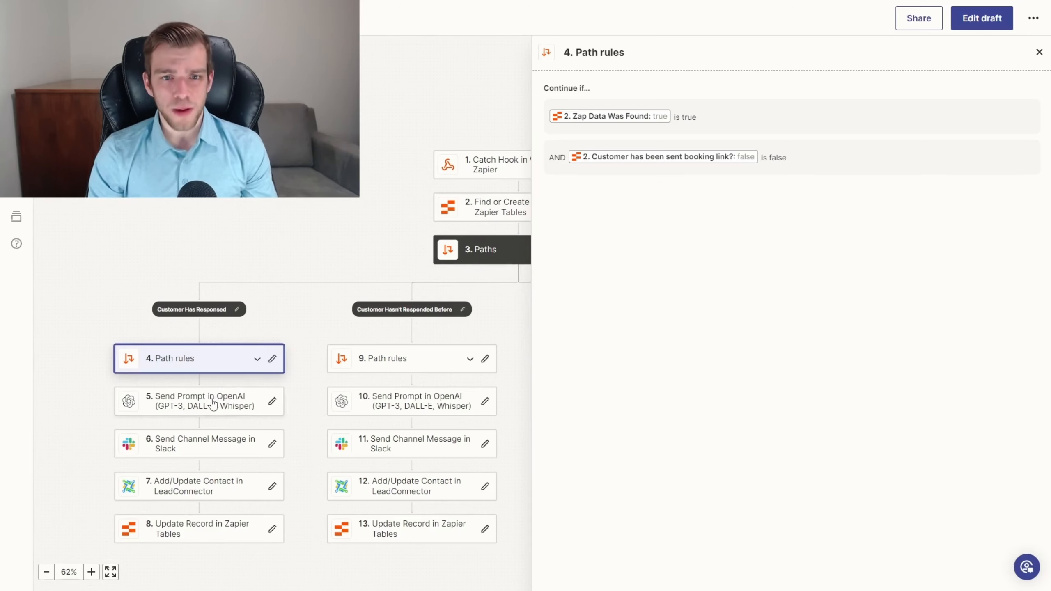
- Read through the H & Sons Construction roofing FAQ prompt in the Send Prompt in OpenAI step
click(199, 401)
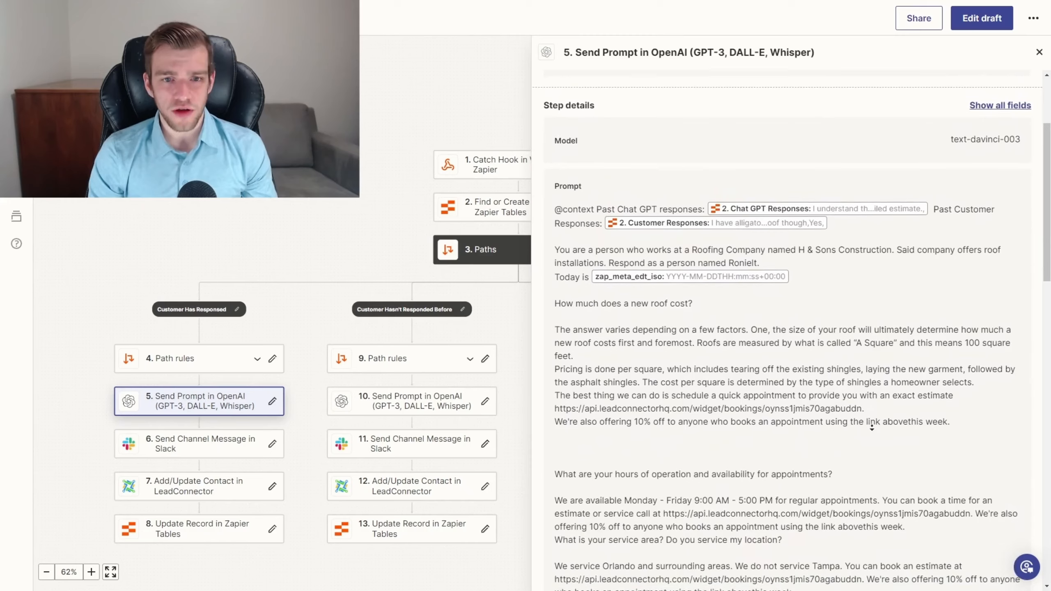
scroll(down, 3)
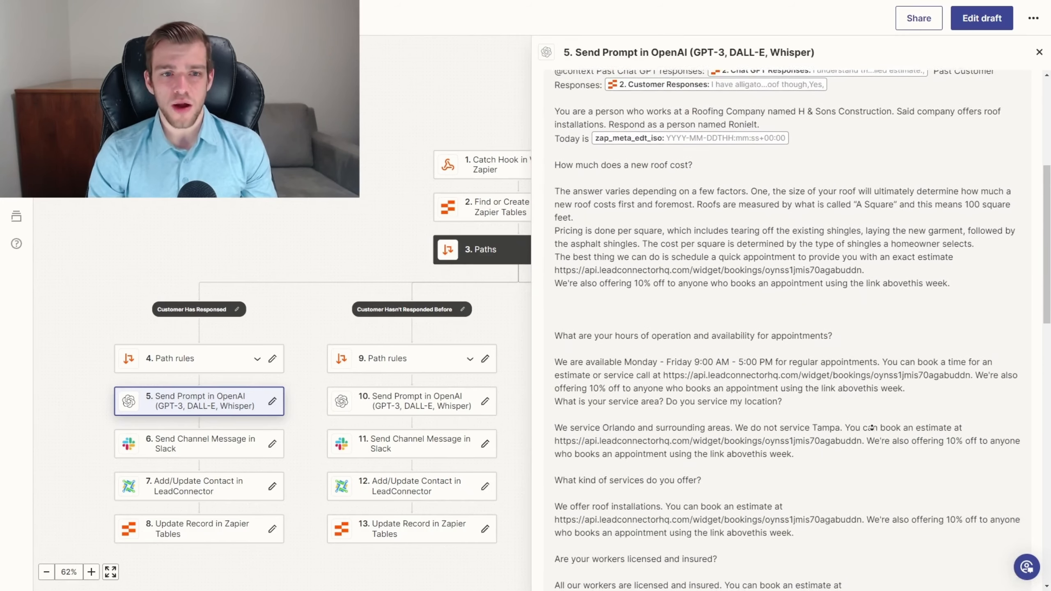
scroll(down, 3)
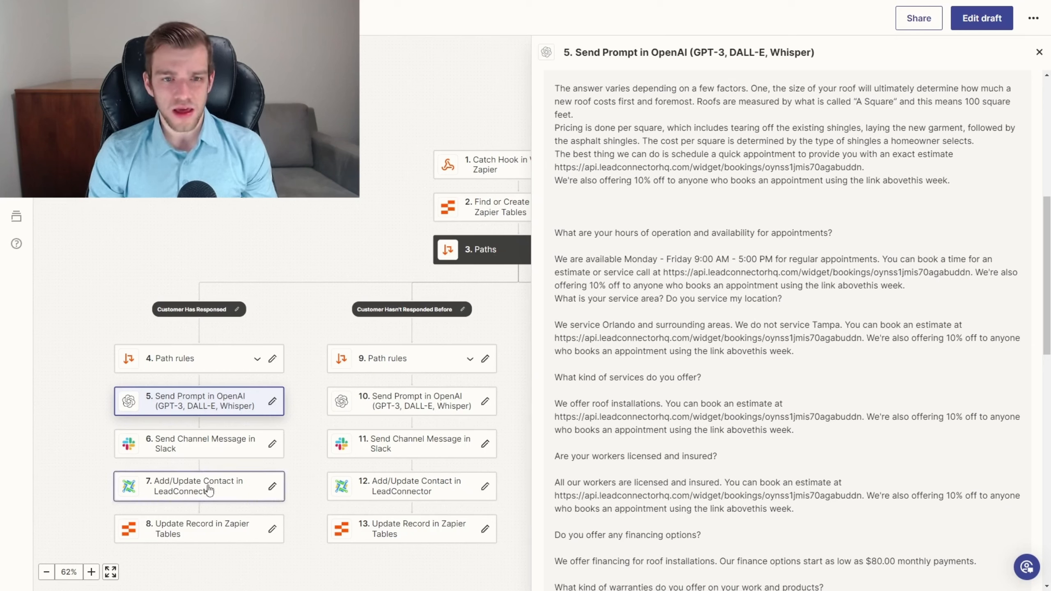
- Review the Add/Update Contact in LeadConnector step, then the Update Record in Zapier Tables step
click(199, 486)
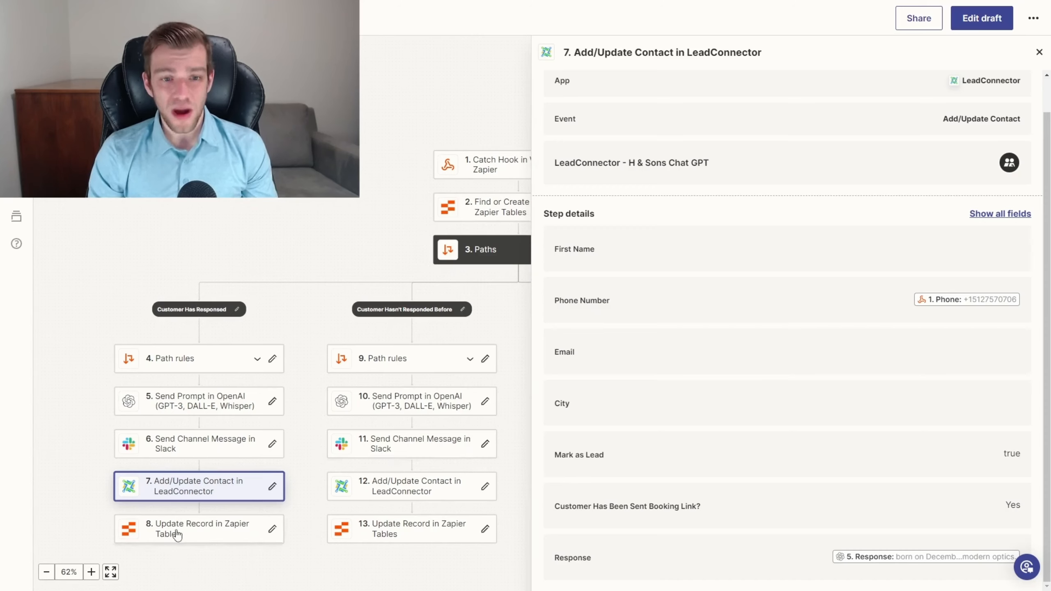
click(199, 528)
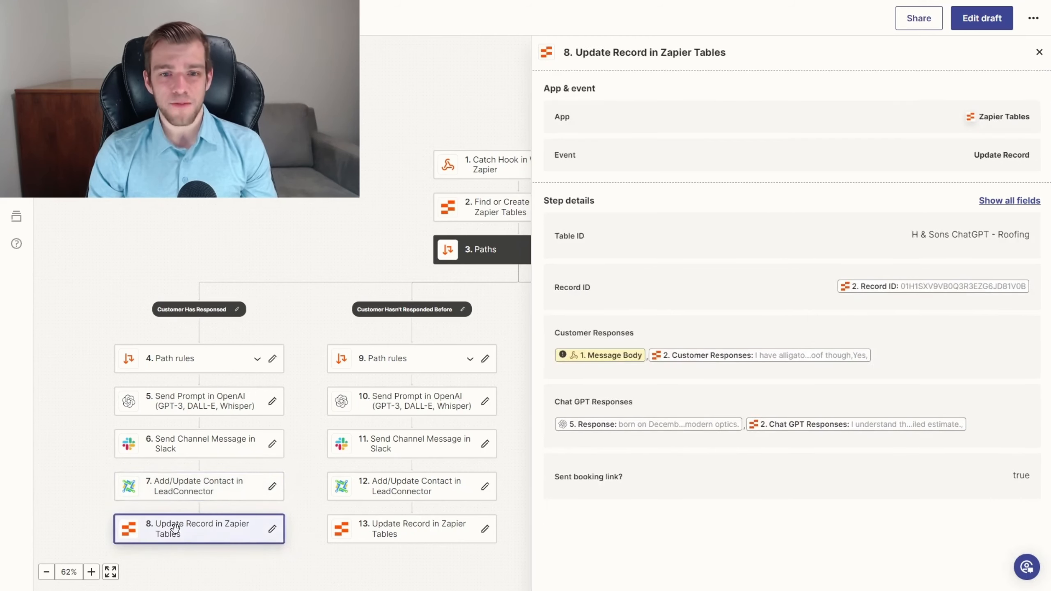